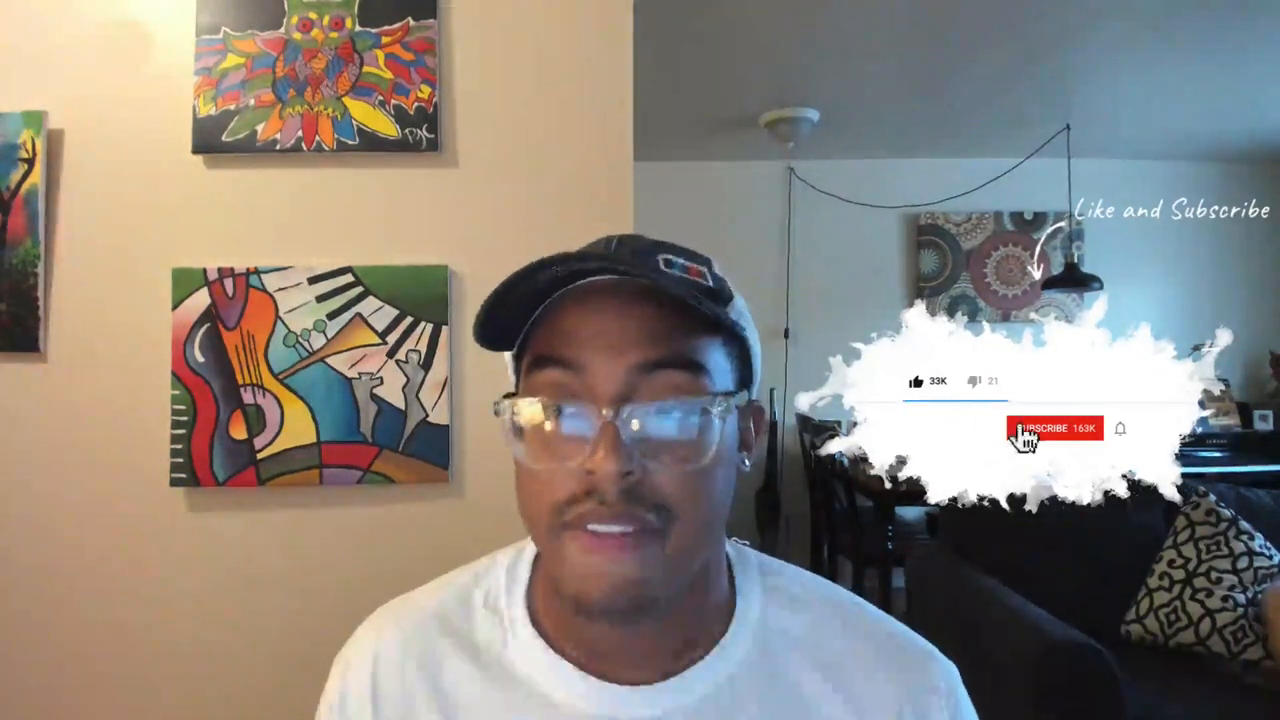
click(1052, 428)
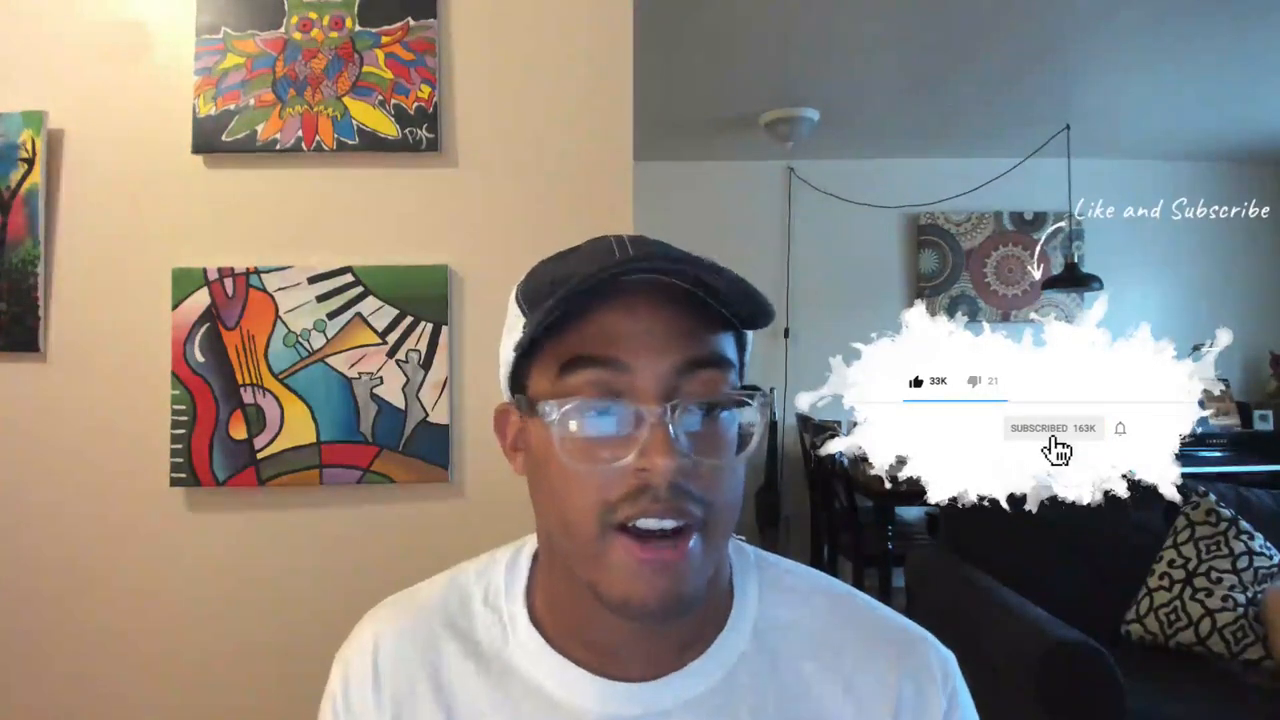